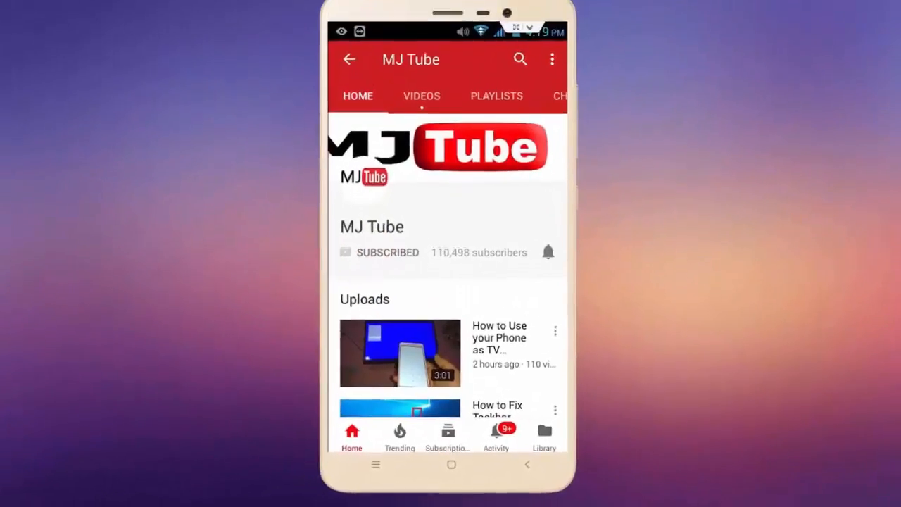
Play the MJ Tube channel intro through to the Windows desktop
left_click(548, 250)
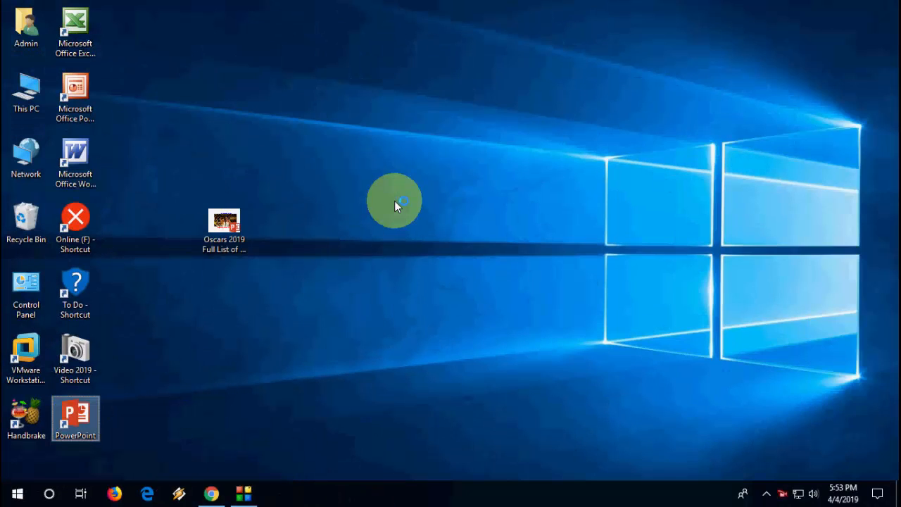
Launch PowerPoint and open the Oscars 2019 Full List of Winners file with Open and Repair
double_click(76, 418)
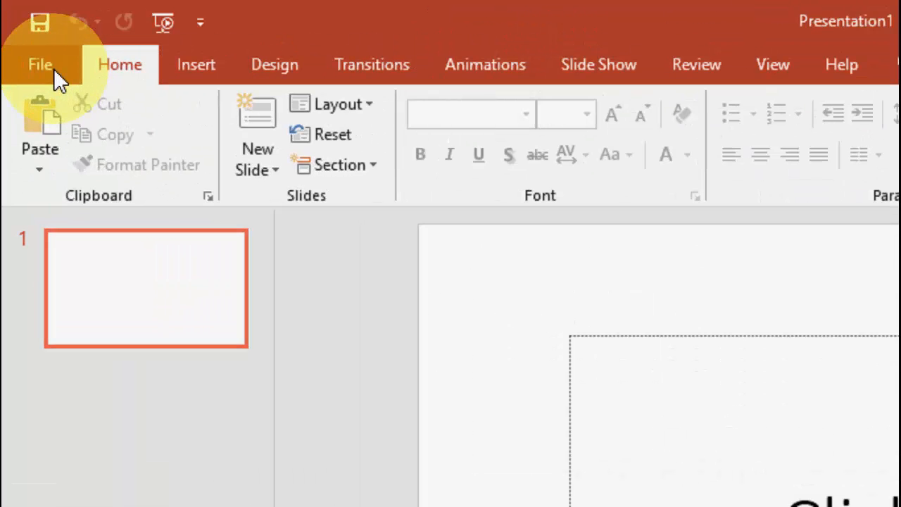
left_click(39, 65)
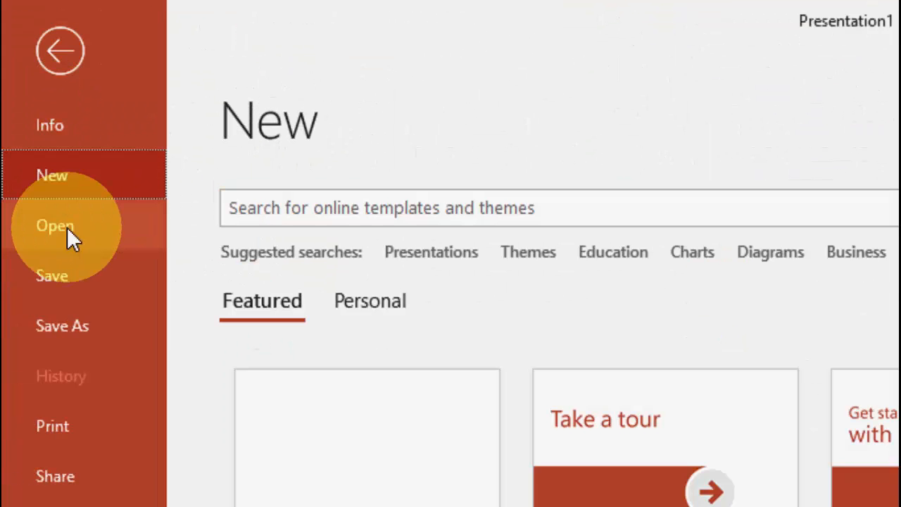
left_click(54, 225)
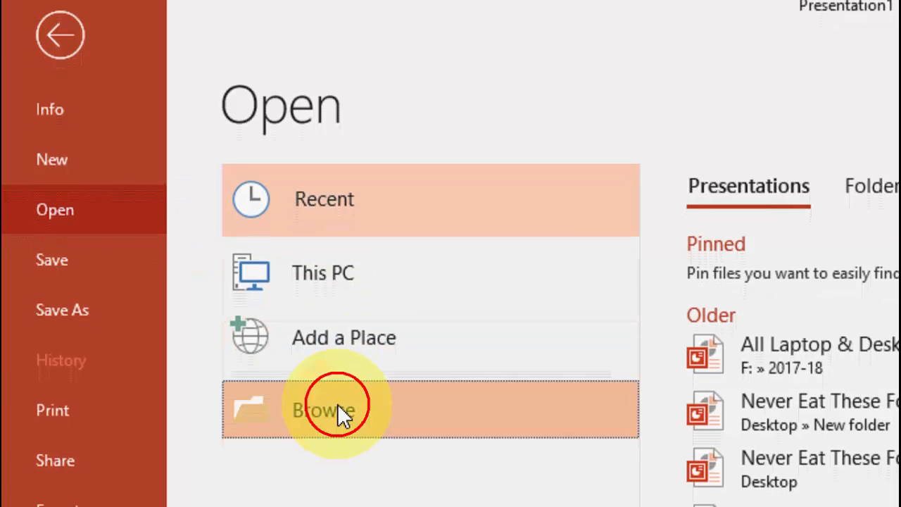
left_click(324, 410)
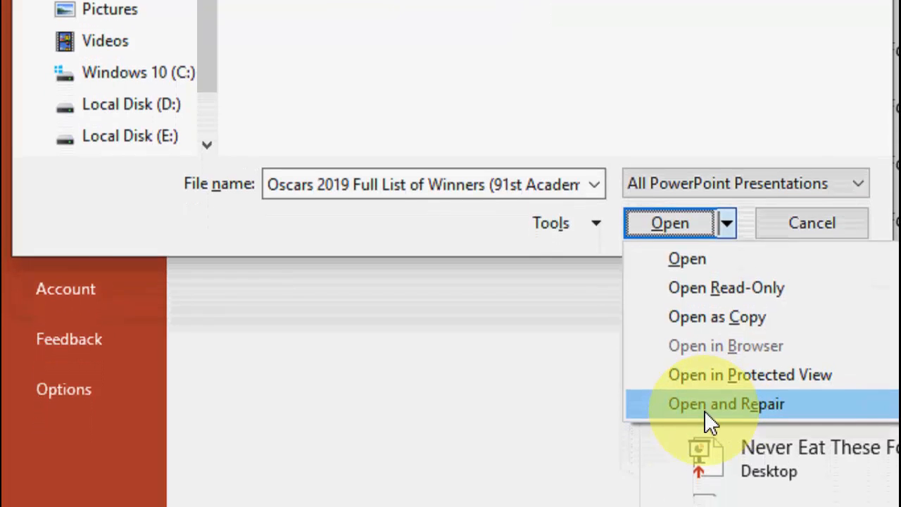
left_click(726, 403)
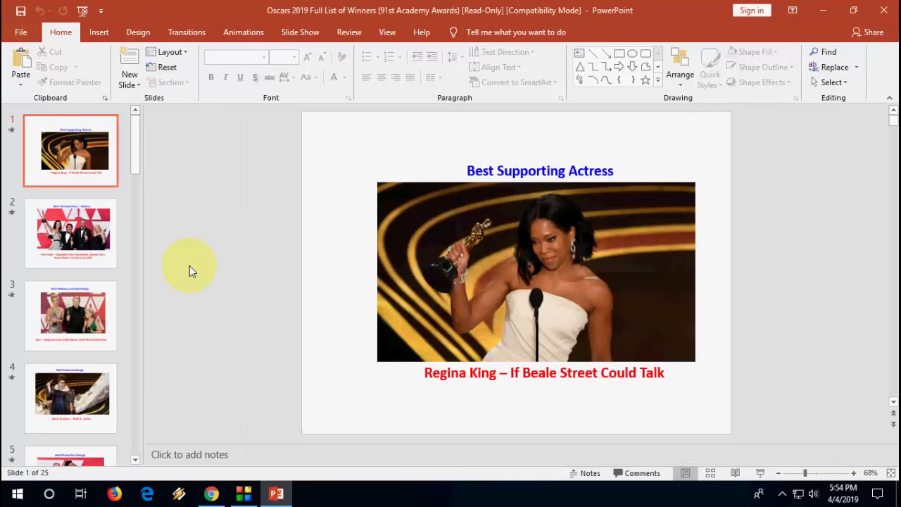
Create a new blank presentation, Presentation2
left_click(70, 315)
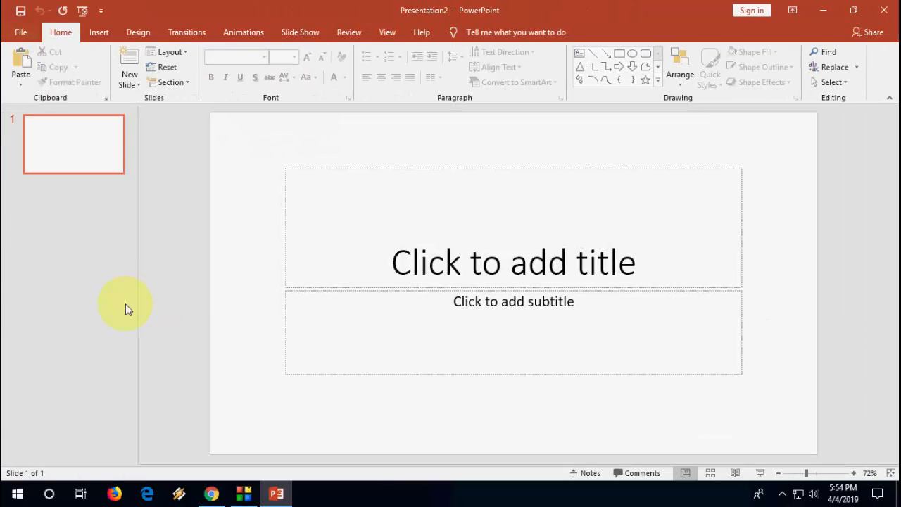
mouse_move(180, 211)
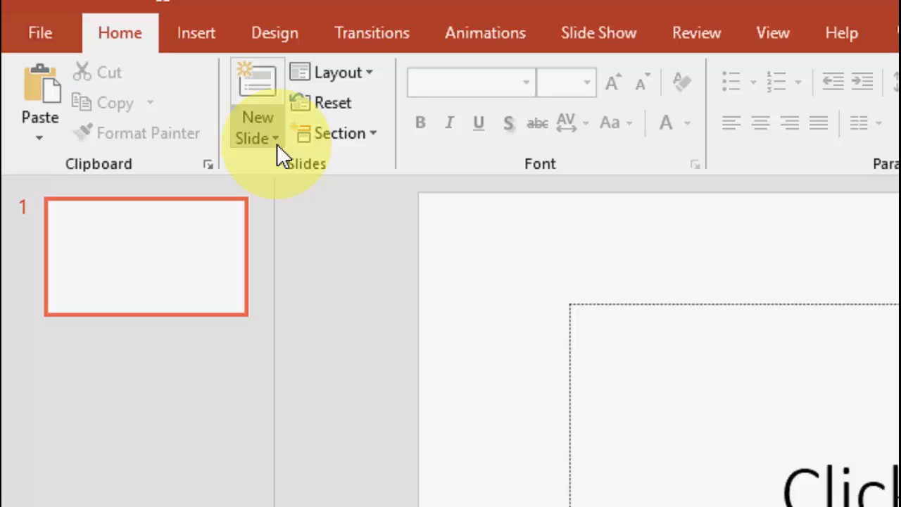
Load the Oscars 2019 file from the Desktop into the Reuse Slides pane
left_click(250, 138)
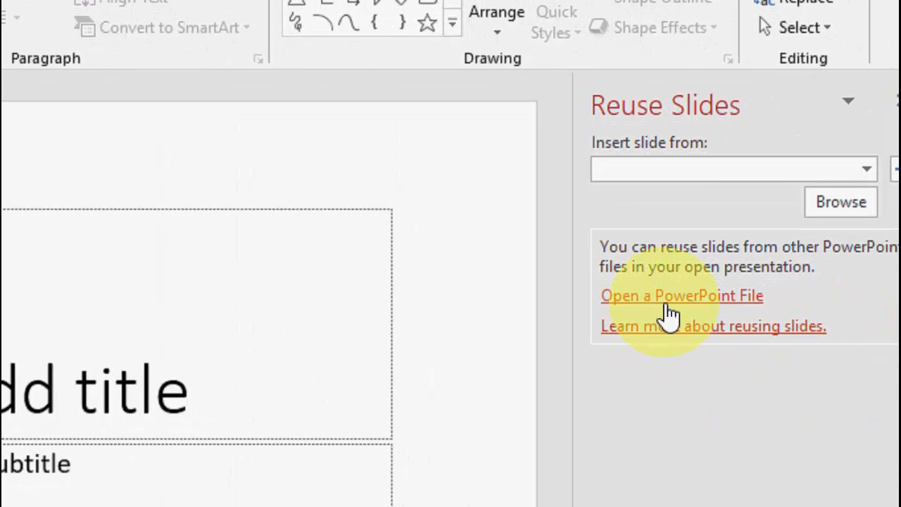
left_click(682, 296)
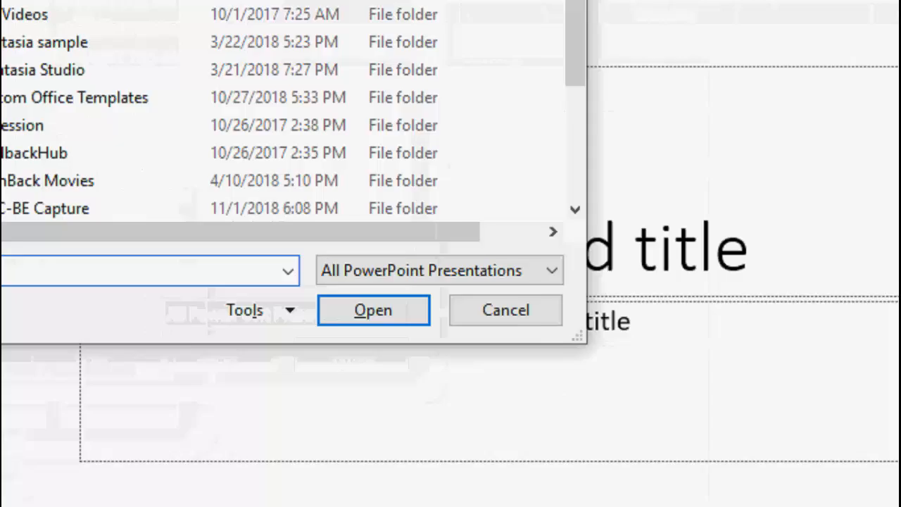
left_click(95, 117)
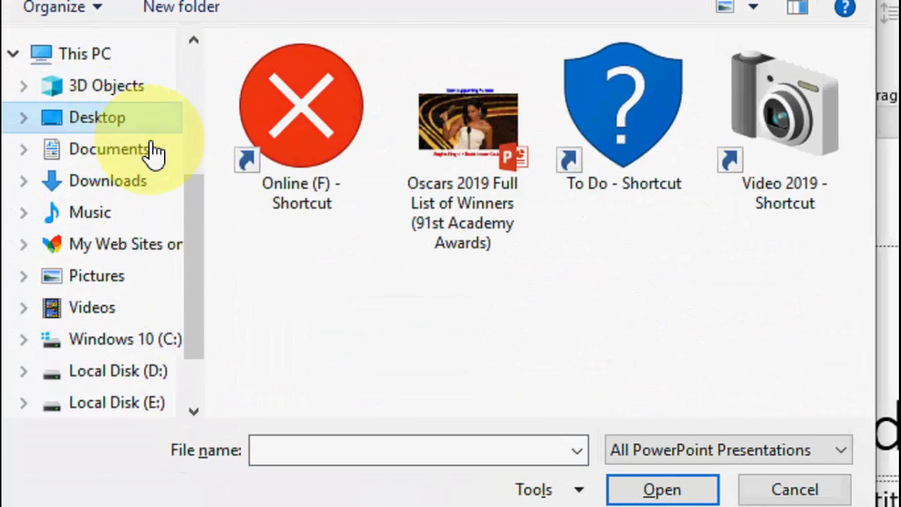
left_click(462, 120)
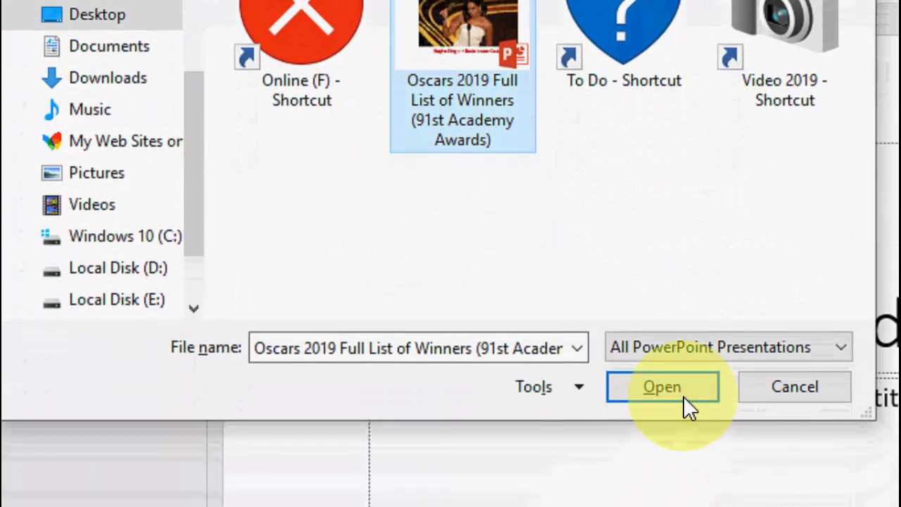
left_click(662, 385)
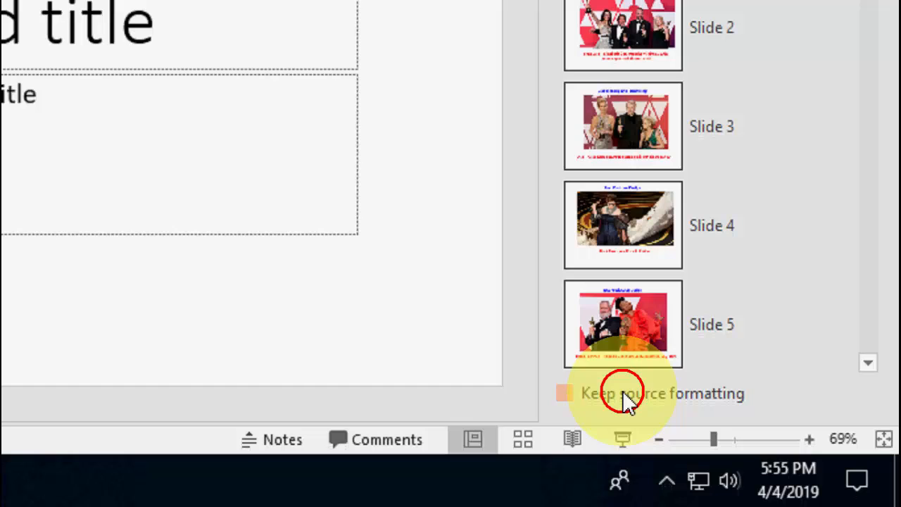
Insert Oscars slides with Keep source formatting so Presentation2 reaches four slides
left_click(563, 393)
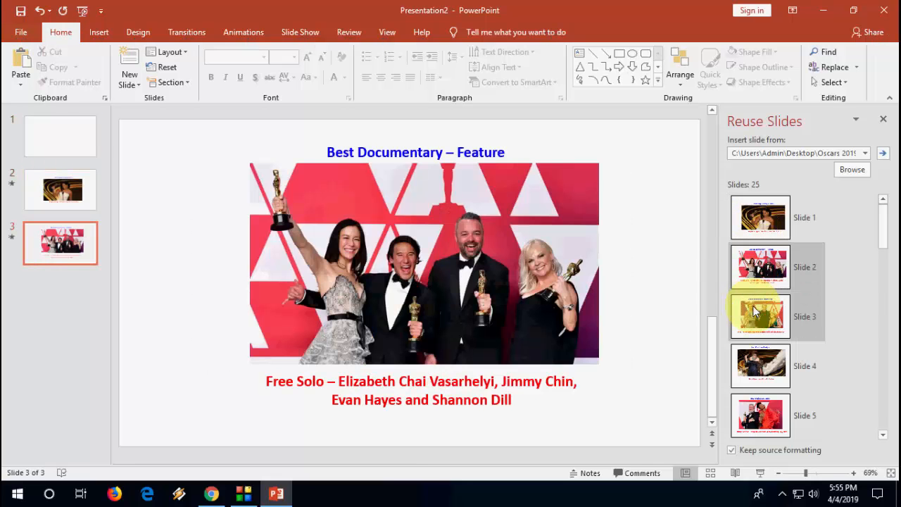
left_click(760, 316)
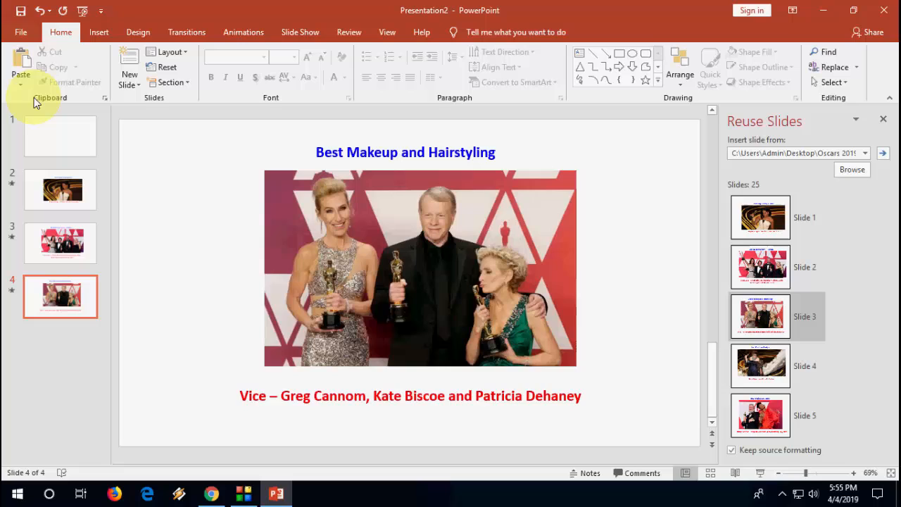
left_click(20, 31)
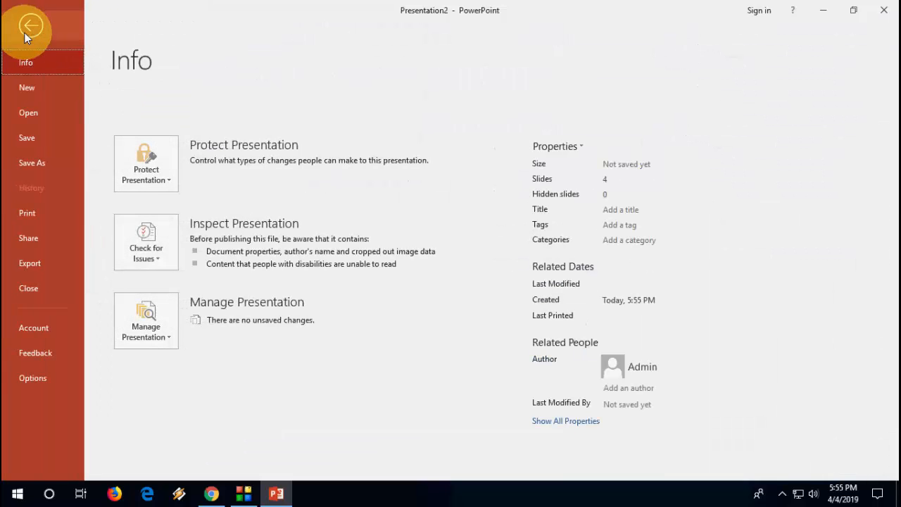
Go to Save As for Presentation2 in Backstage
left_click(31, 163)
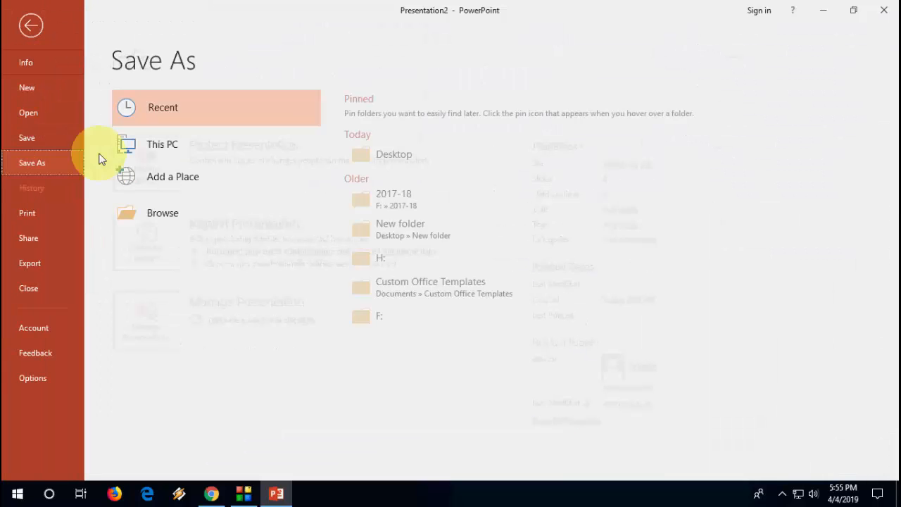
mouse_move(308, 351)
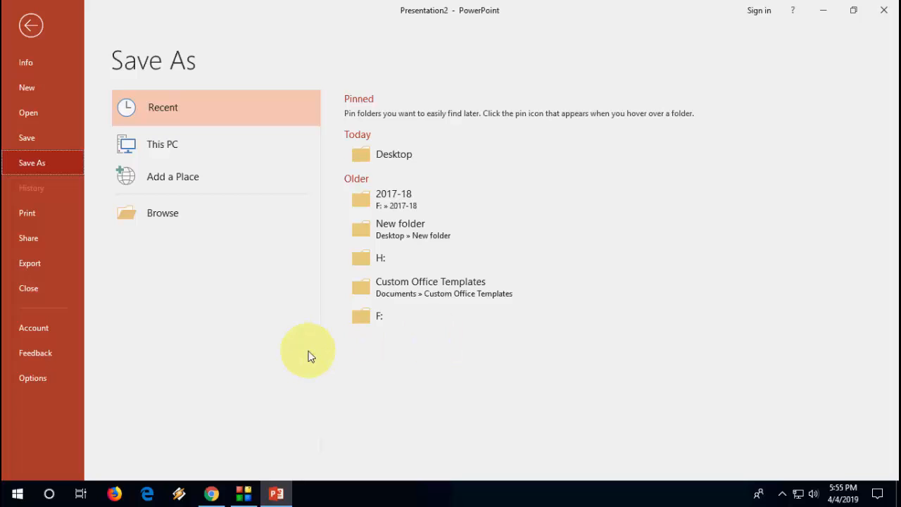
mouse_move(312, 355)
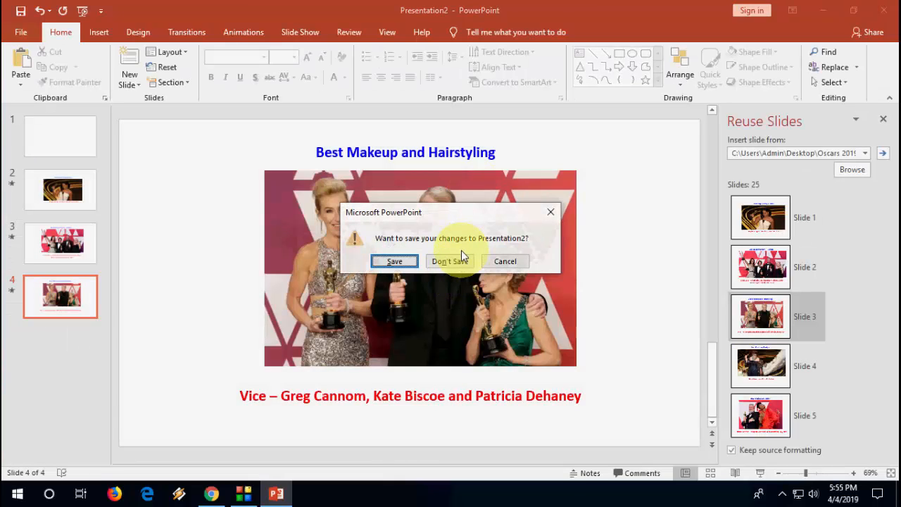
Discard changes with Don't Save and select the file path in the Run box
left_click(450, 260)
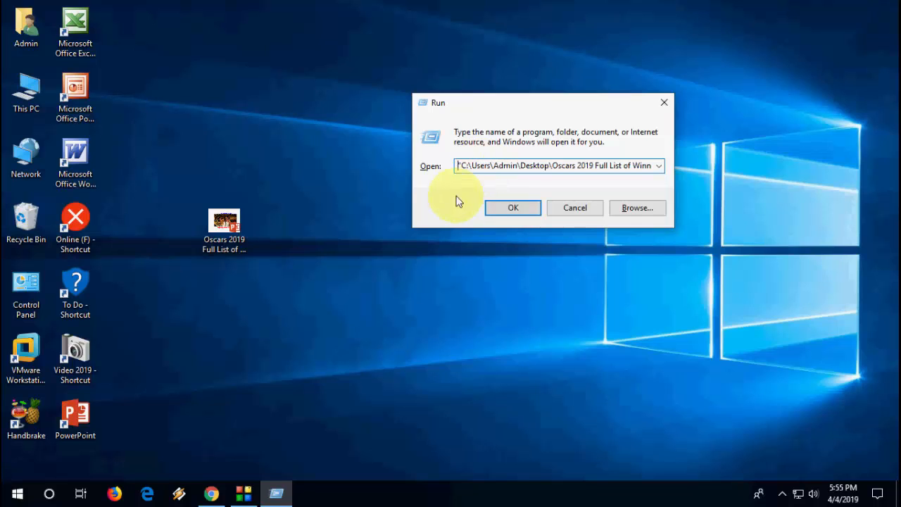
left_click(512, 208)
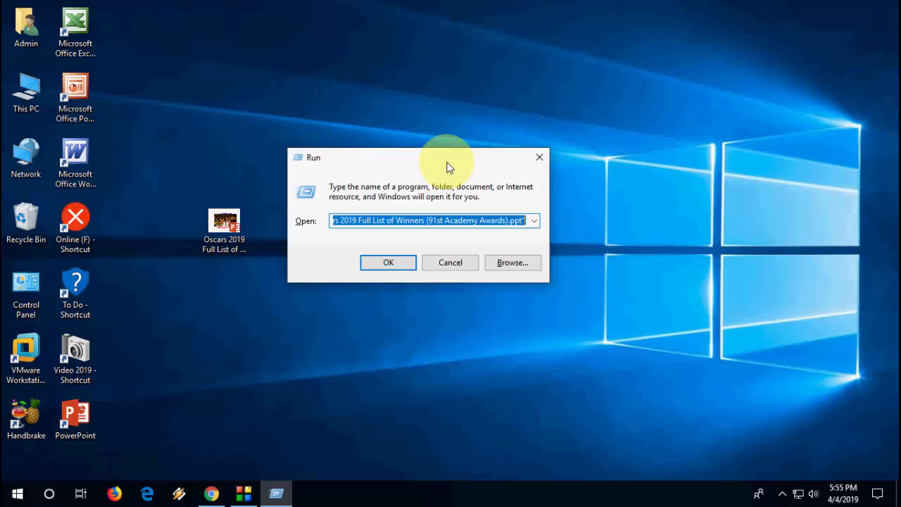
Run 'powerpnt /safe' to start PowerPoint in Safe Mode
type("pow")
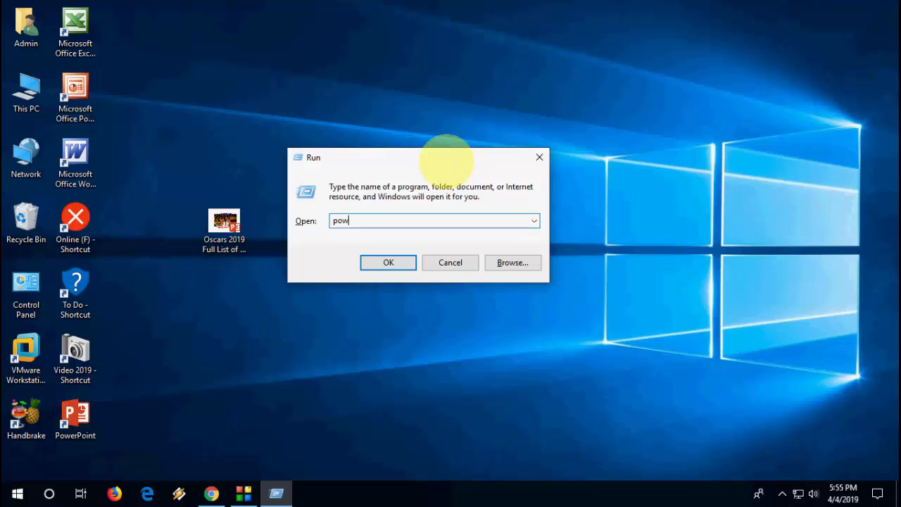
type("er")
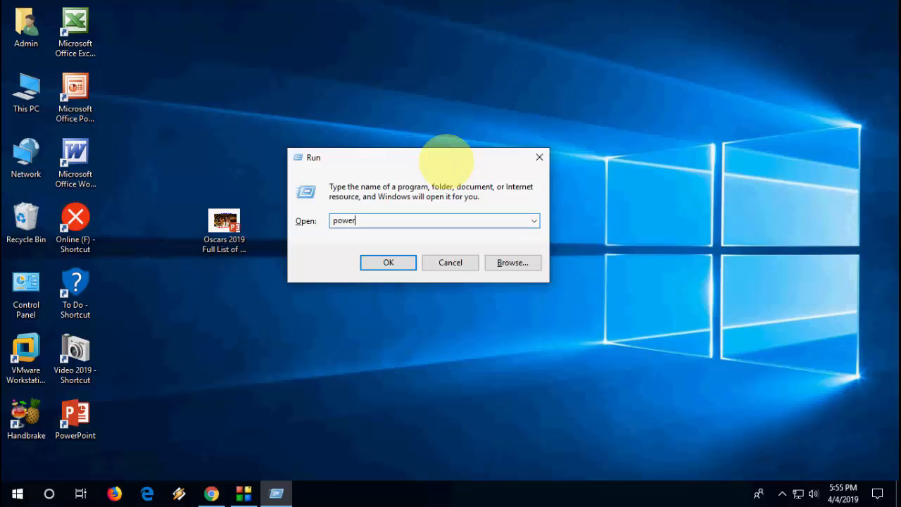
type("pnt")
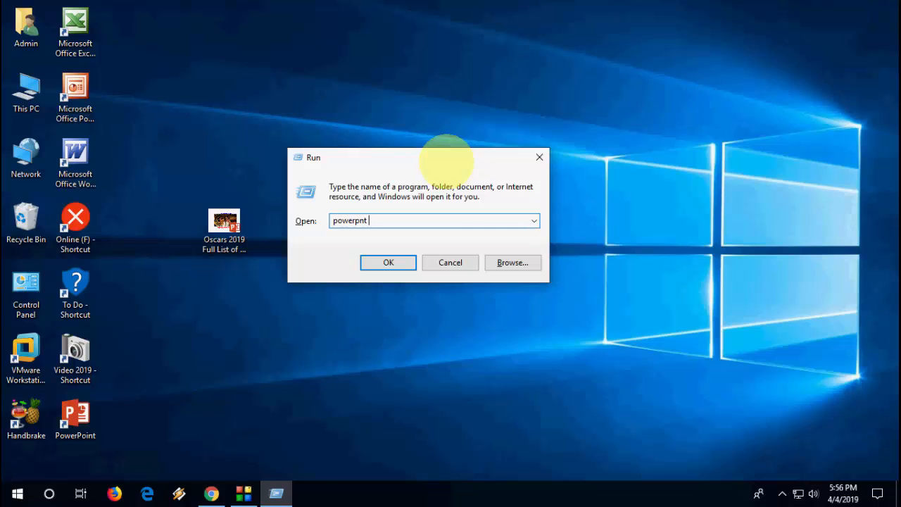
type("/sa")
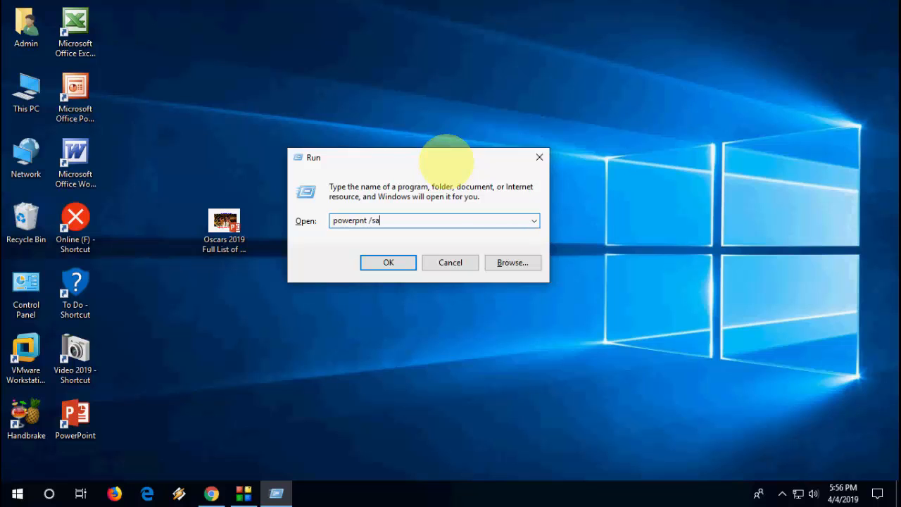
type("fe")
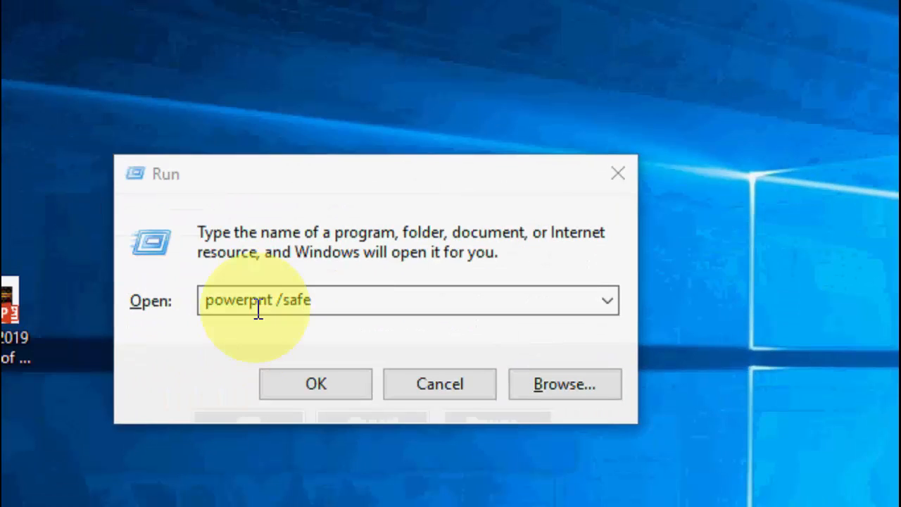
left_click(316, 383)
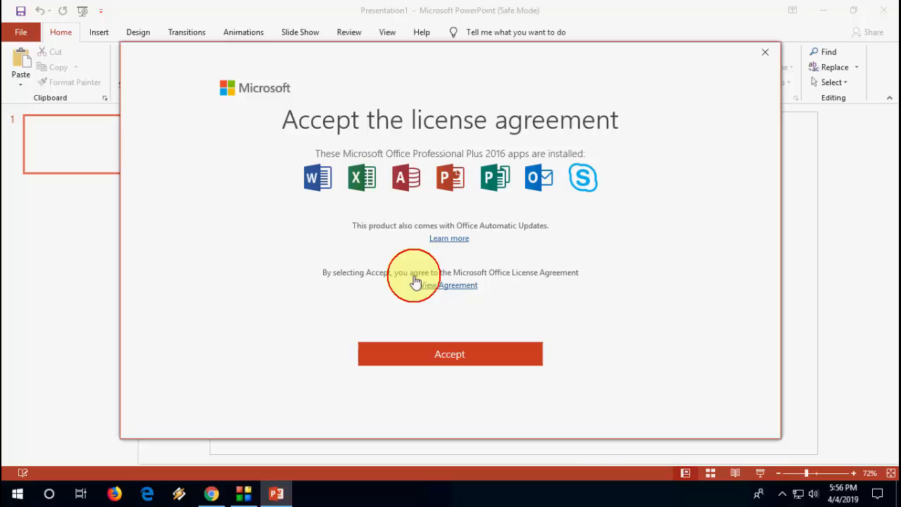
Accept the license agreement and browse to open the Oscars 2019 presentation in Safe Mode
left_click(449, 353)
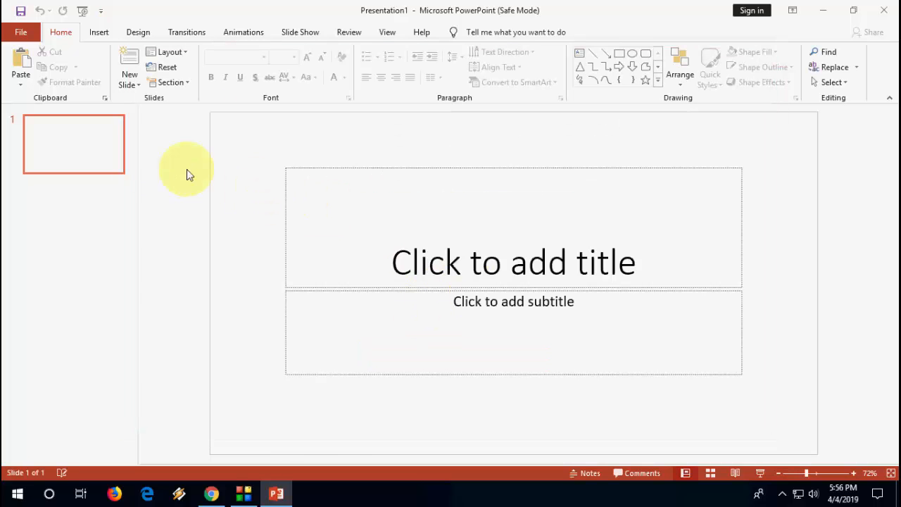
left_click(20, 31)
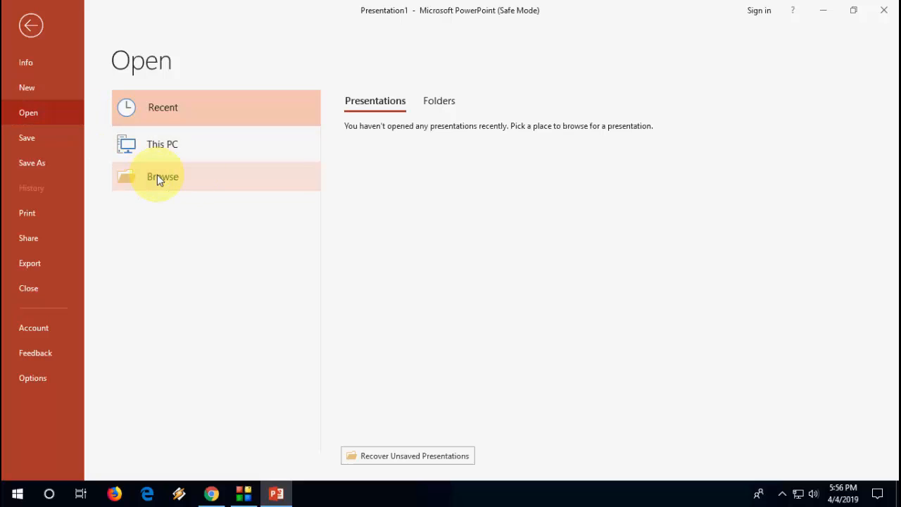
left_click(163, 176)
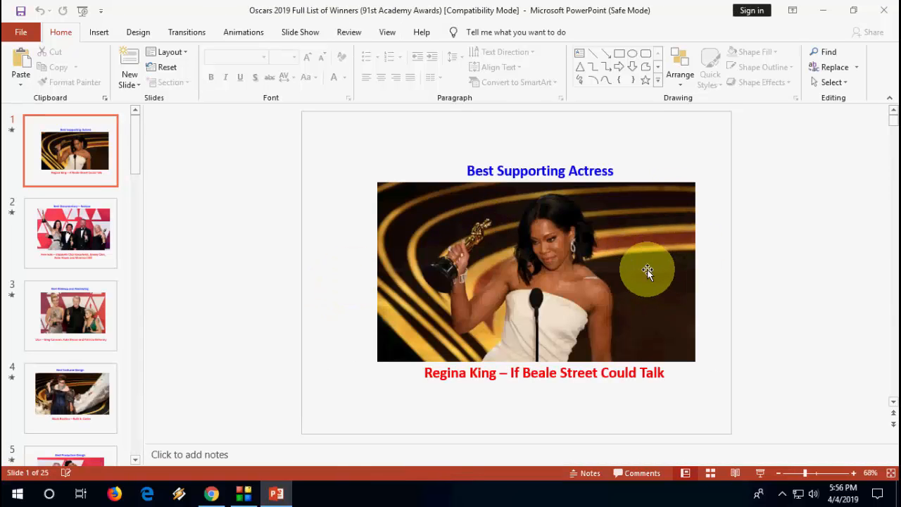
mouse_move(456, 195)
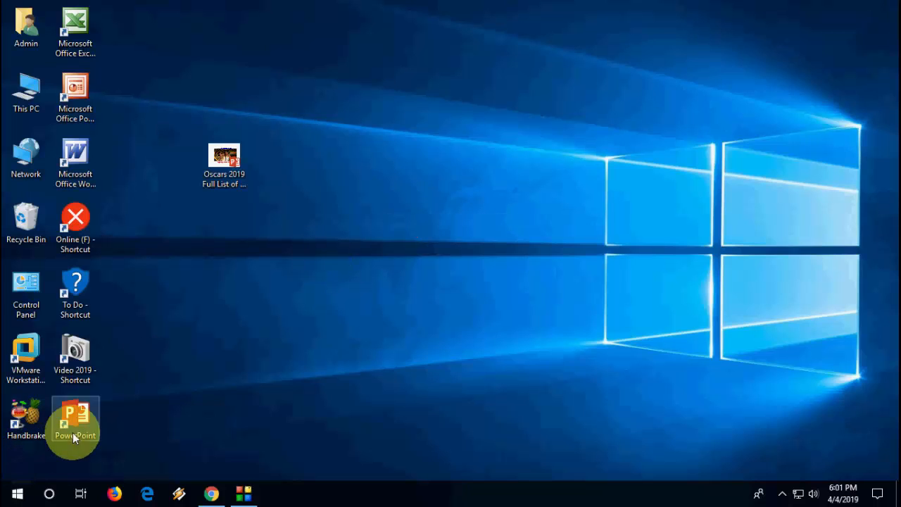
Relaunch PowerPoint with a blank presentation and show the Trust Center in Options
double_click(74, 416)
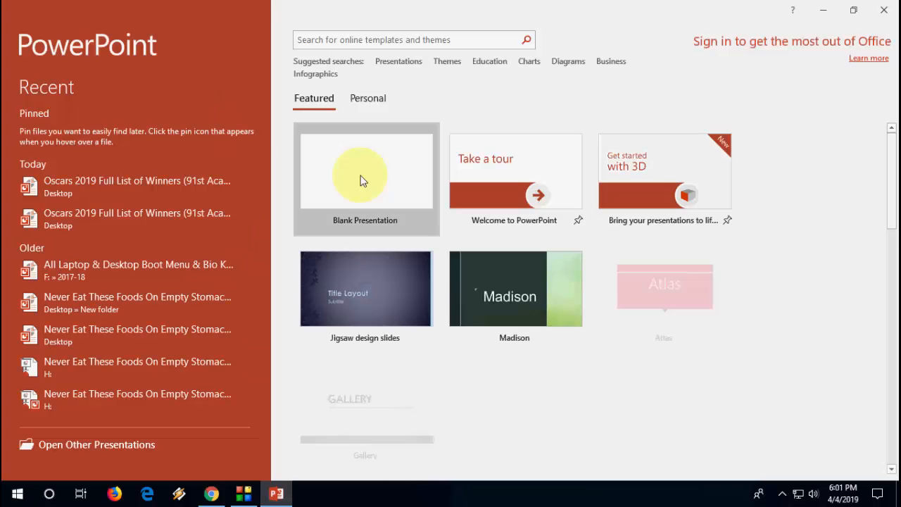
left_click(365, 179)
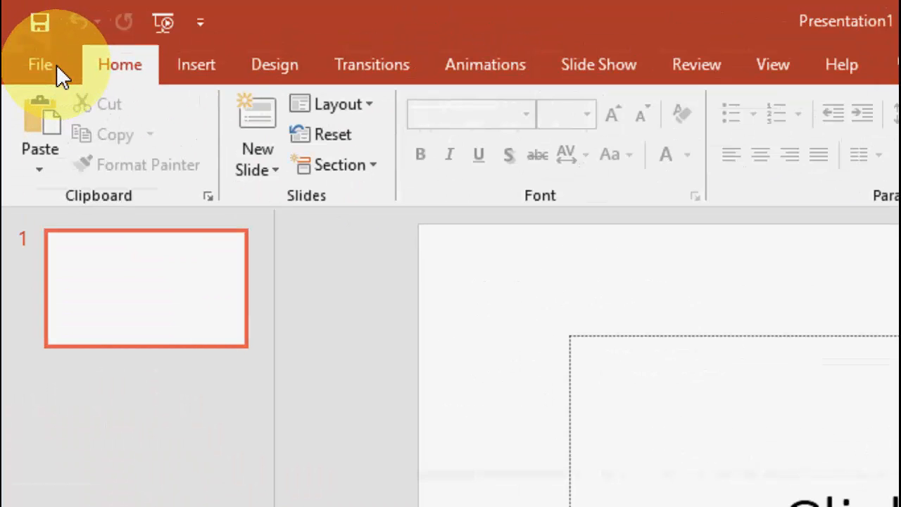
left_click(40, 64)
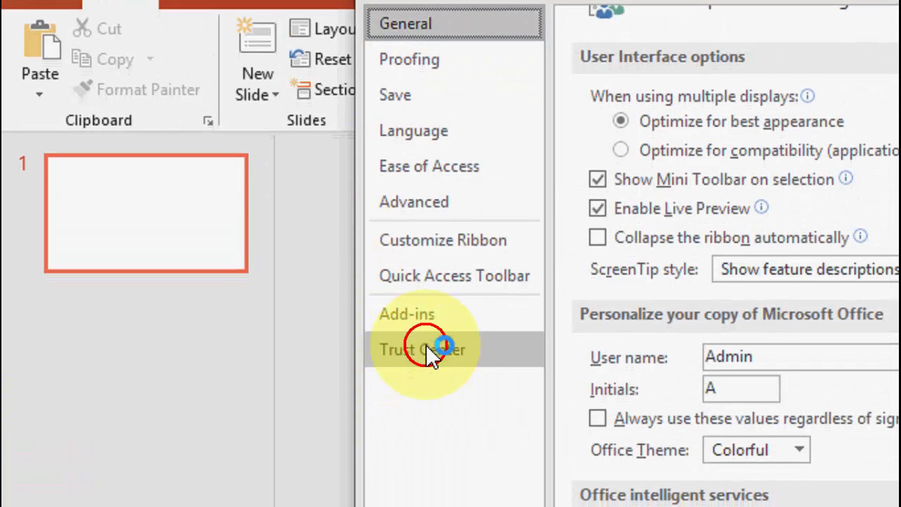
left_click(422, 349)
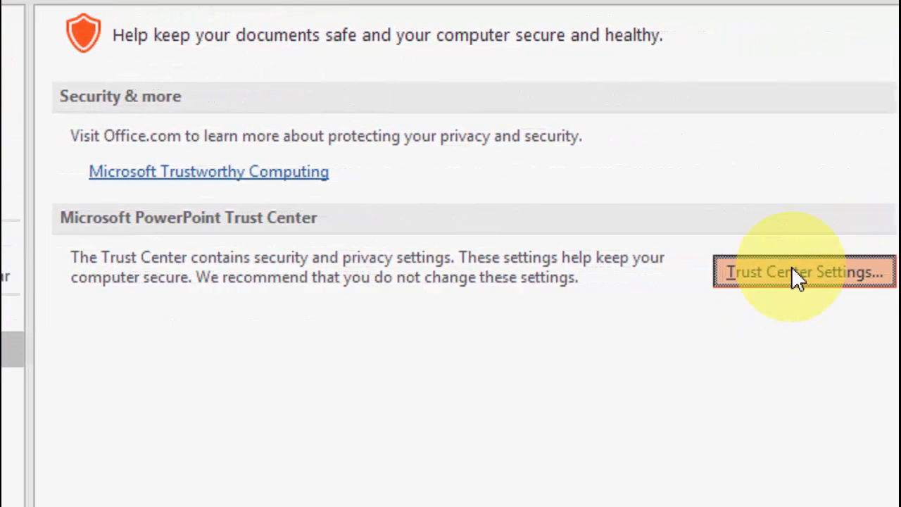
Add Desktop > New folder as a Trust Center trusted location, accept, and close PowerPoint
left_click(802, 272)
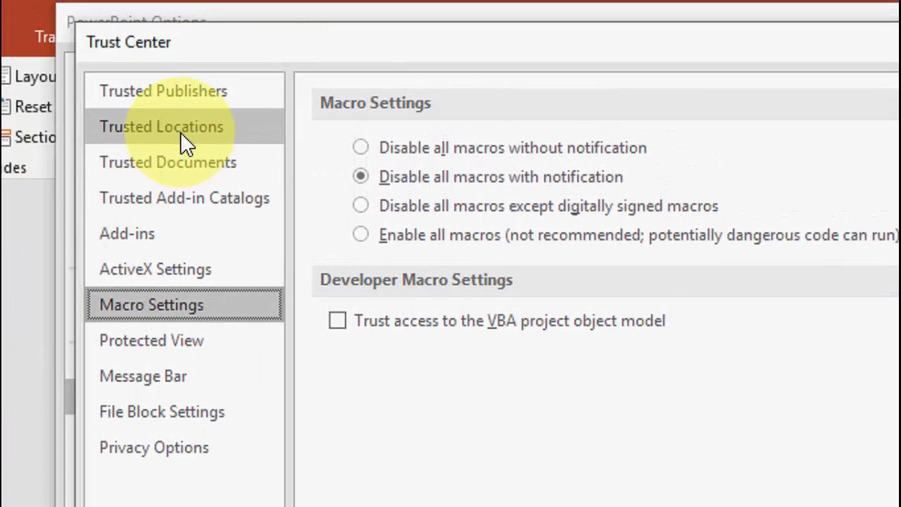
left_click(162, 127)
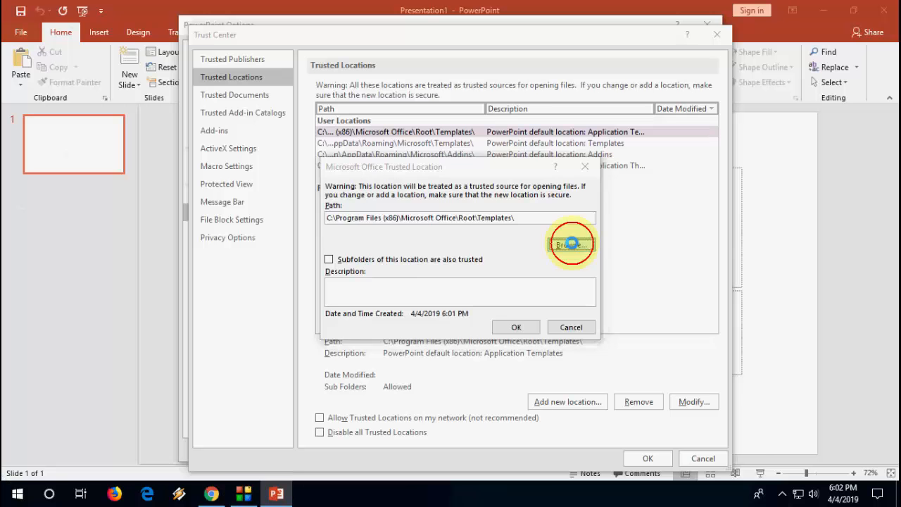
left_click(572, 245)
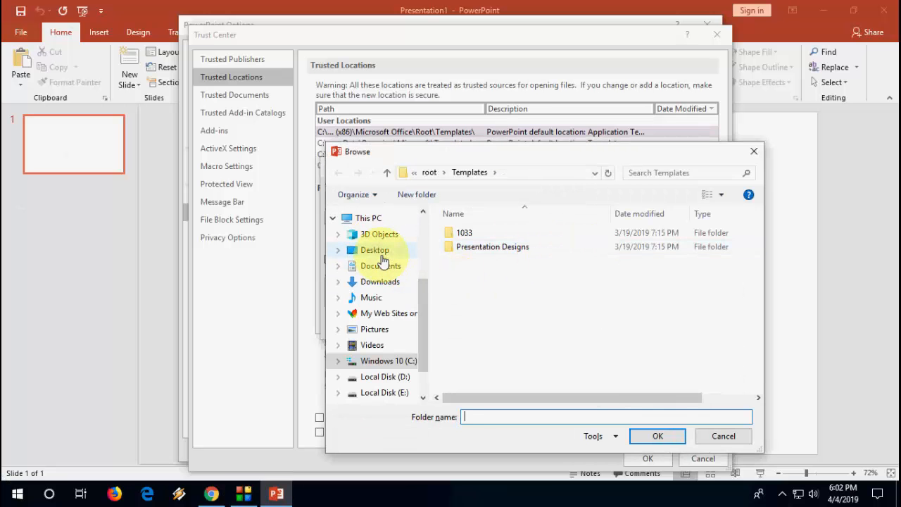
left_click(374, 251)
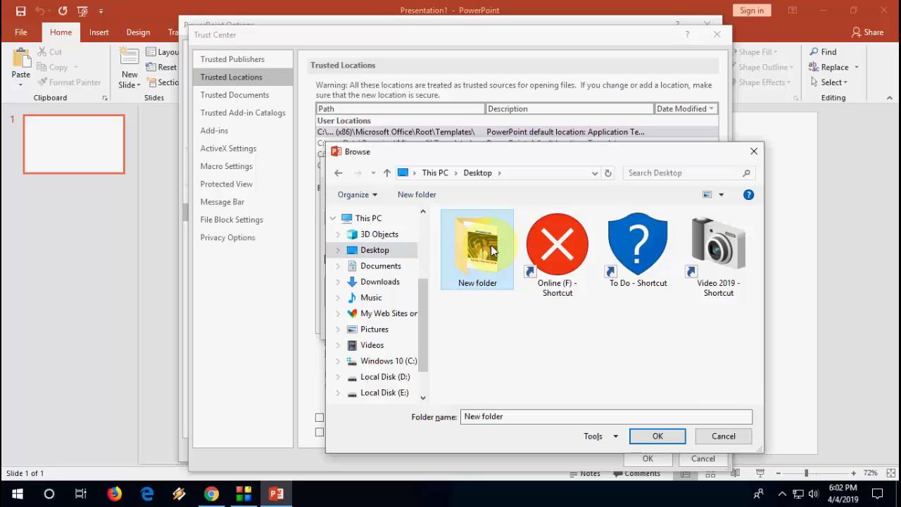
left_click(656, 436)
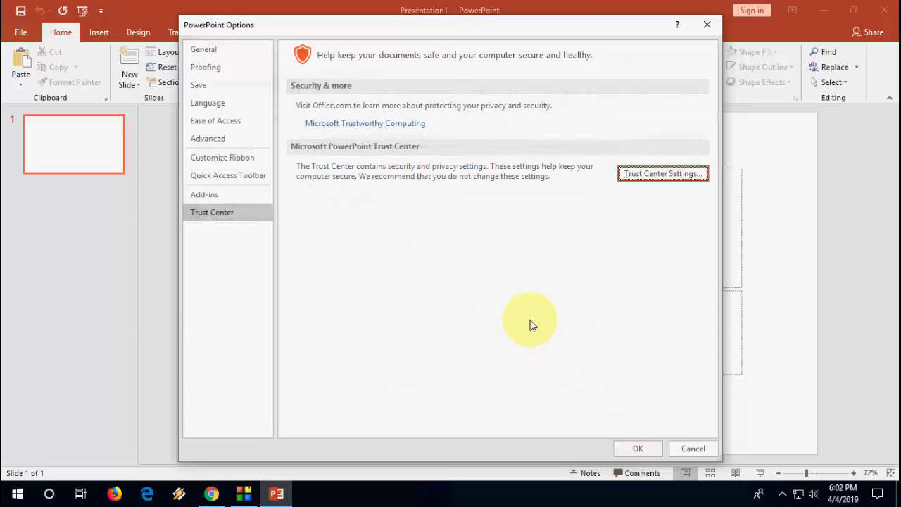
mouse_move(527, 315)
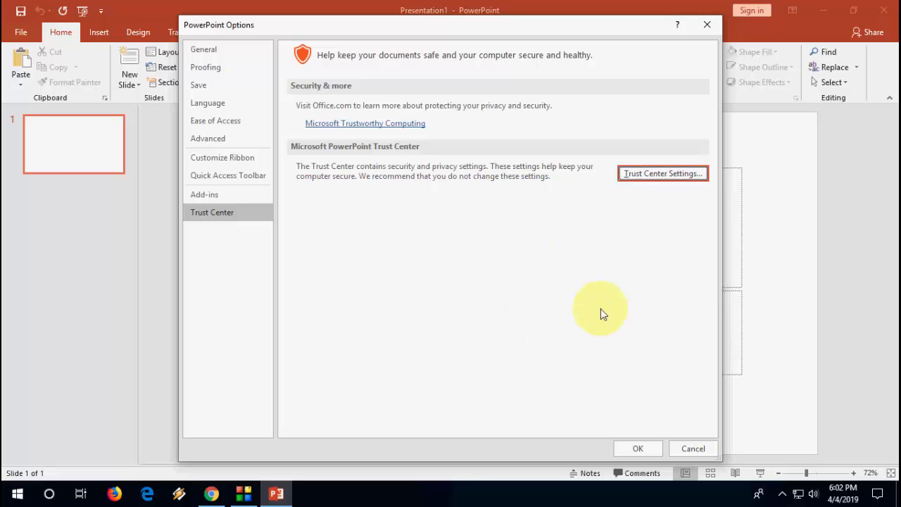
left_click(692, 448)
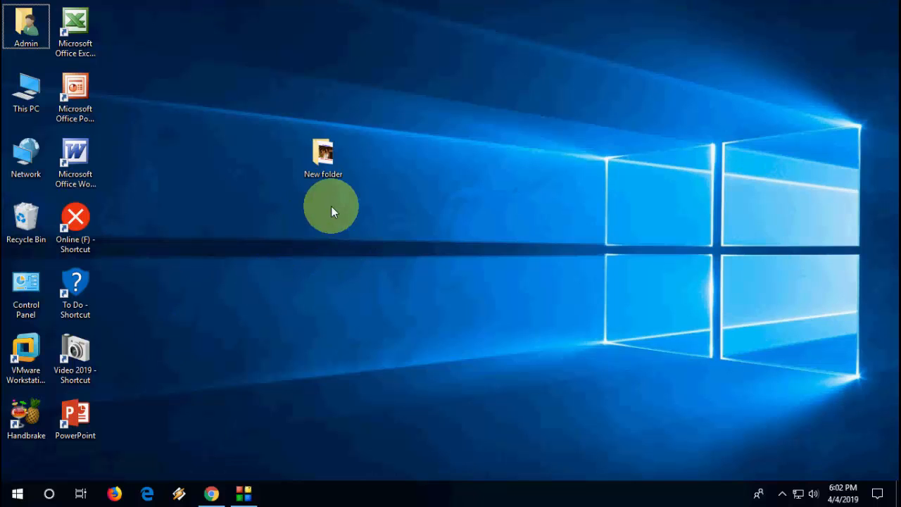
Launch the Oscars 2019 .ppt from the desktop New folder in File Explorer
double_click(324, 152)
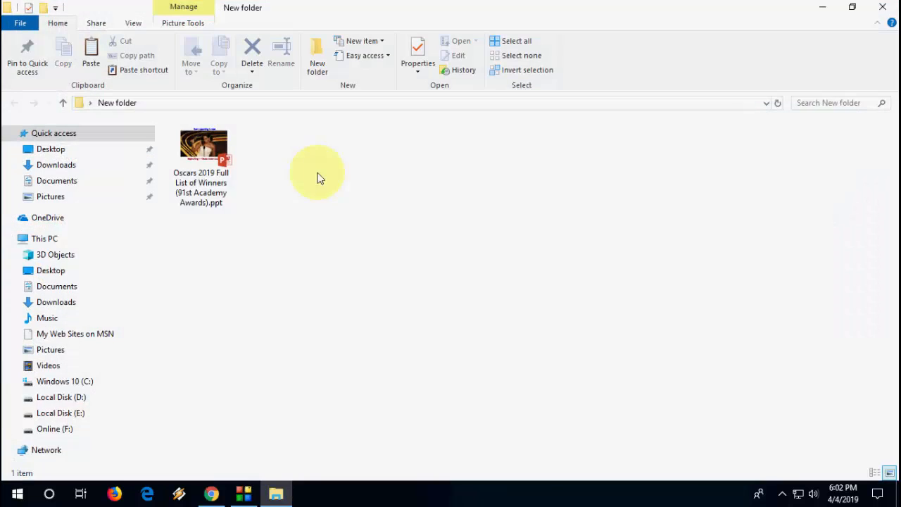
double_click(202, 145)
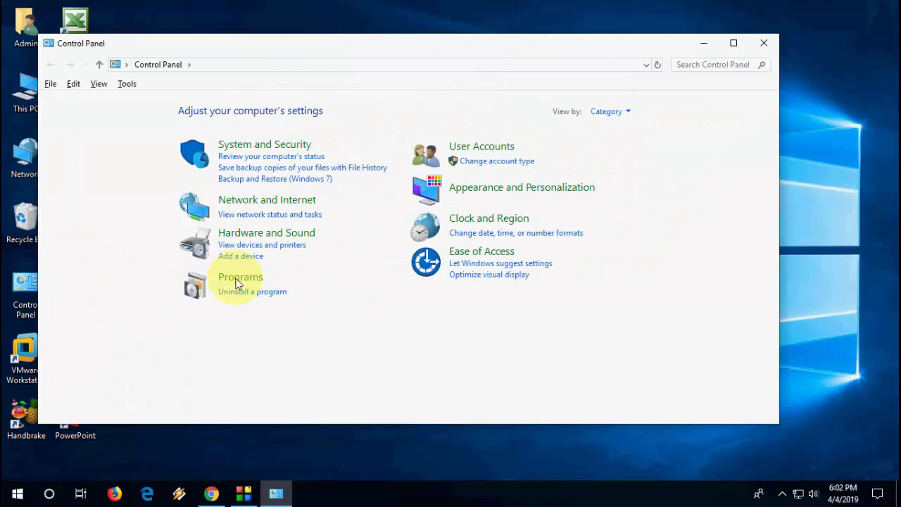
mouse_move(241, 276)
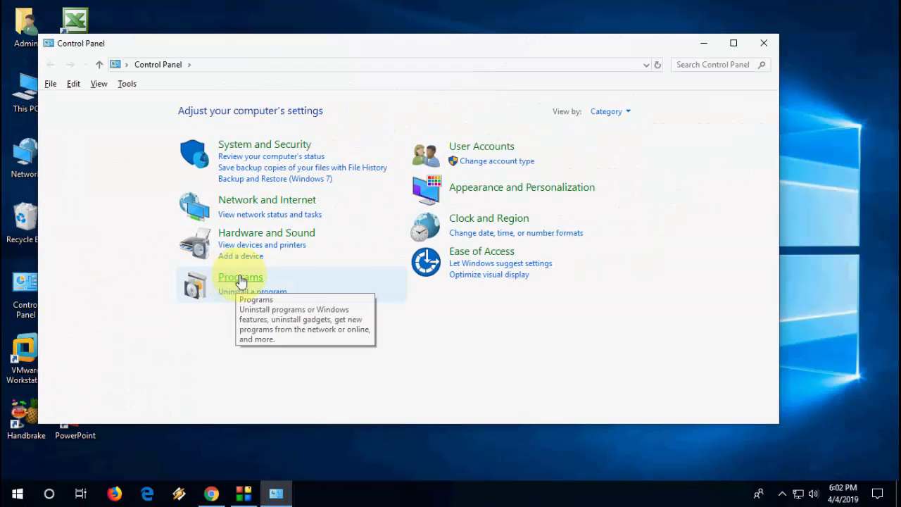
In Programs and Features, select Microsoft Office Professional Plus 2019 and start Change to repair it
left_click(240, 276)
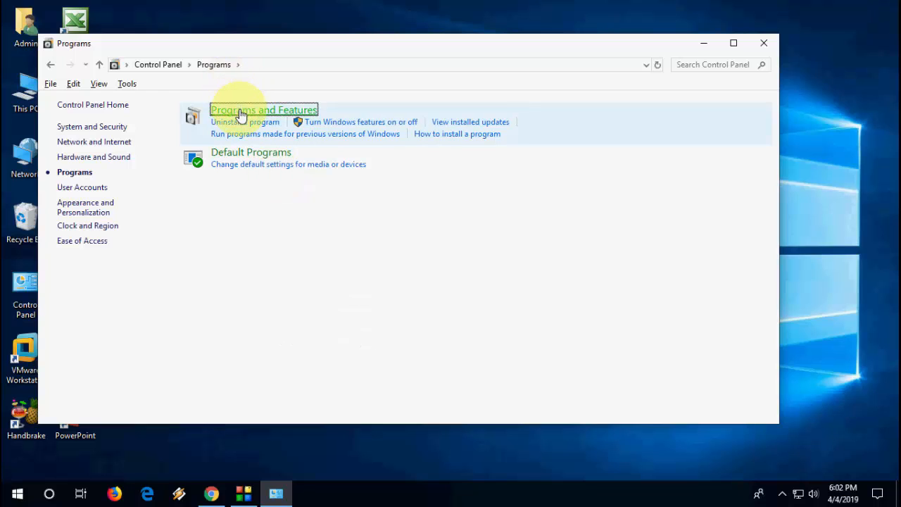
left_click(265, 110)
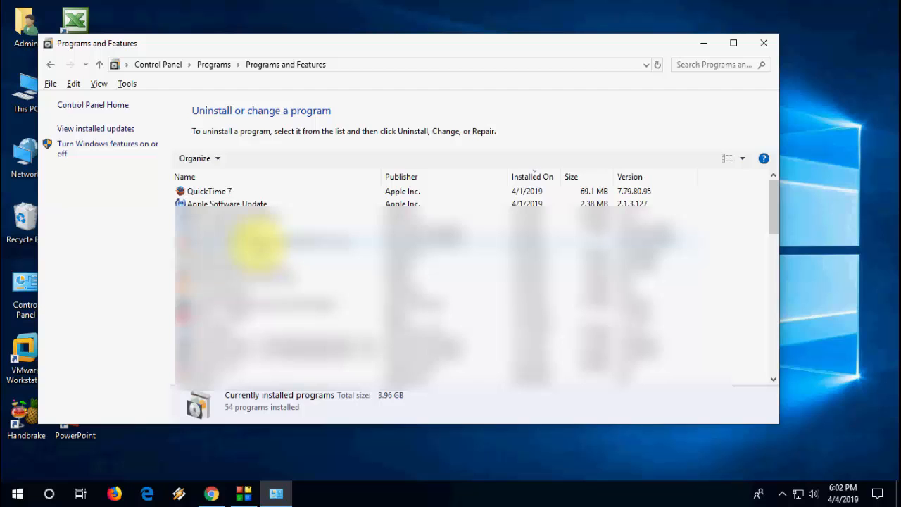
left_click(310, 191)
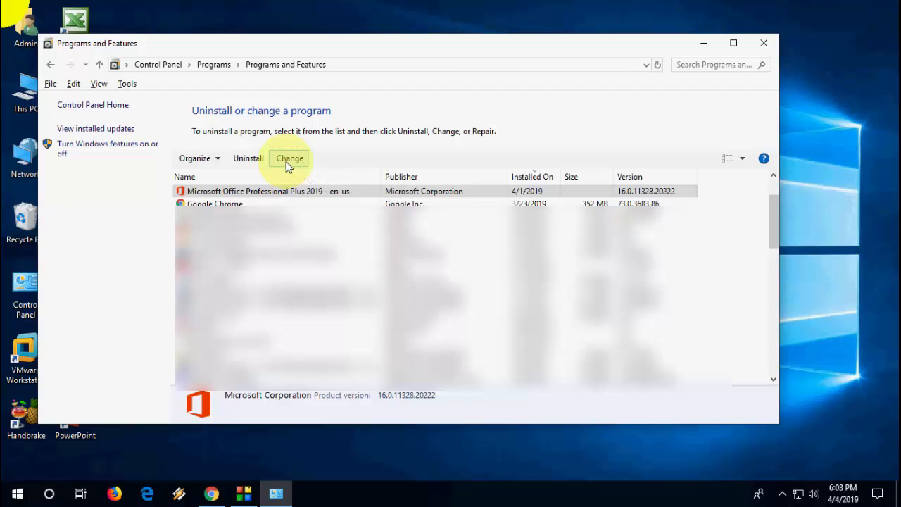
left_click(290, 158)
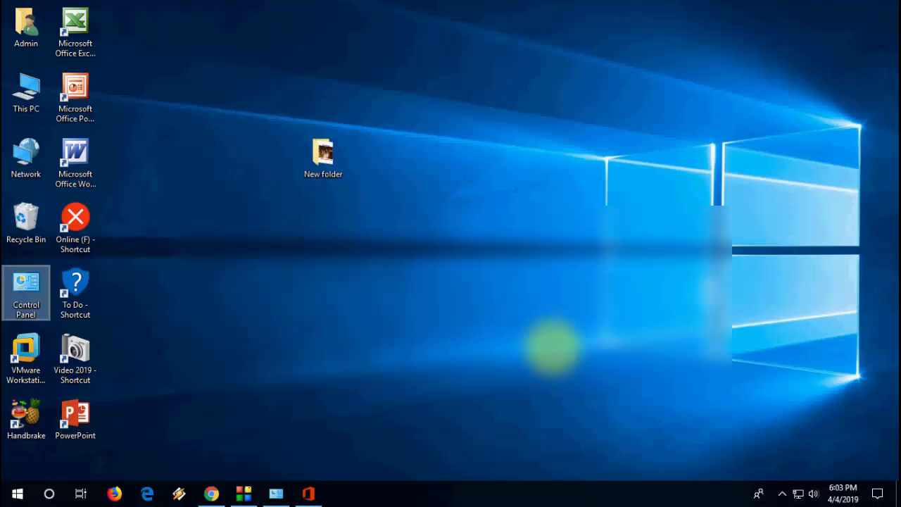
mouse_move(555, 349)
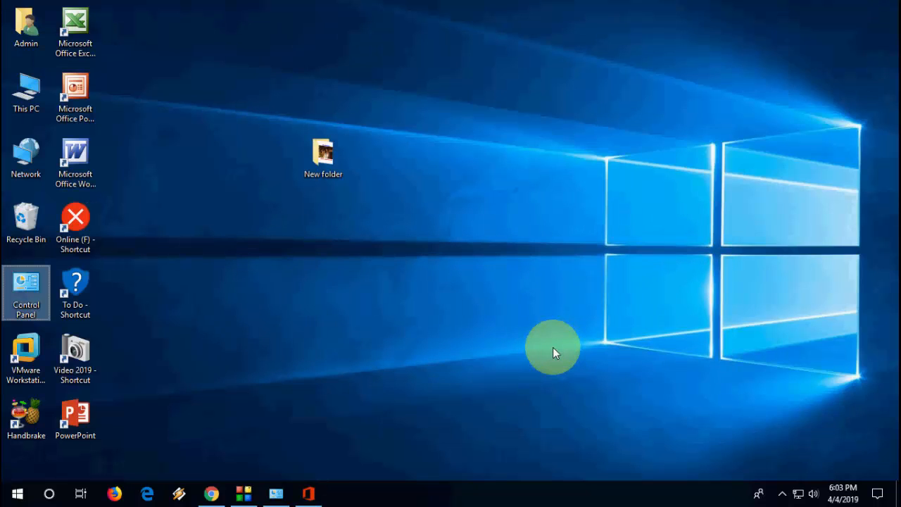